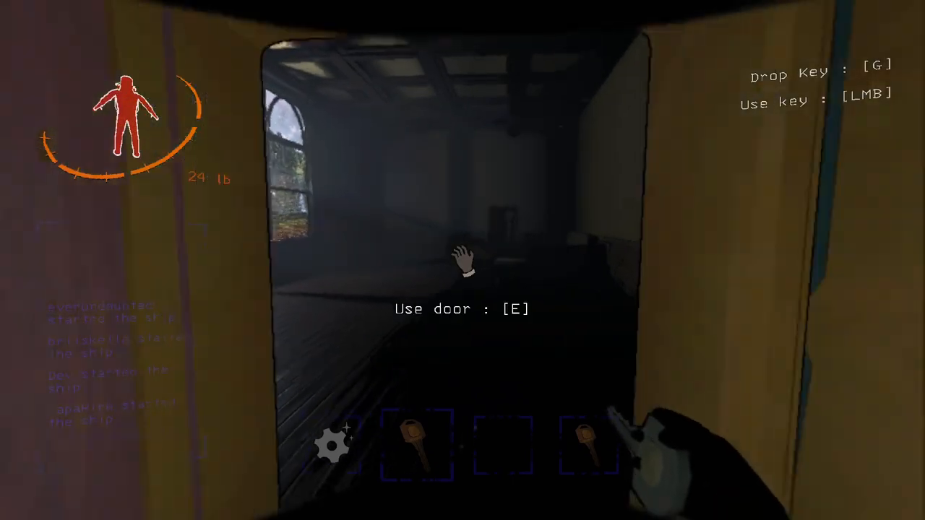
pyautogui.press('e')
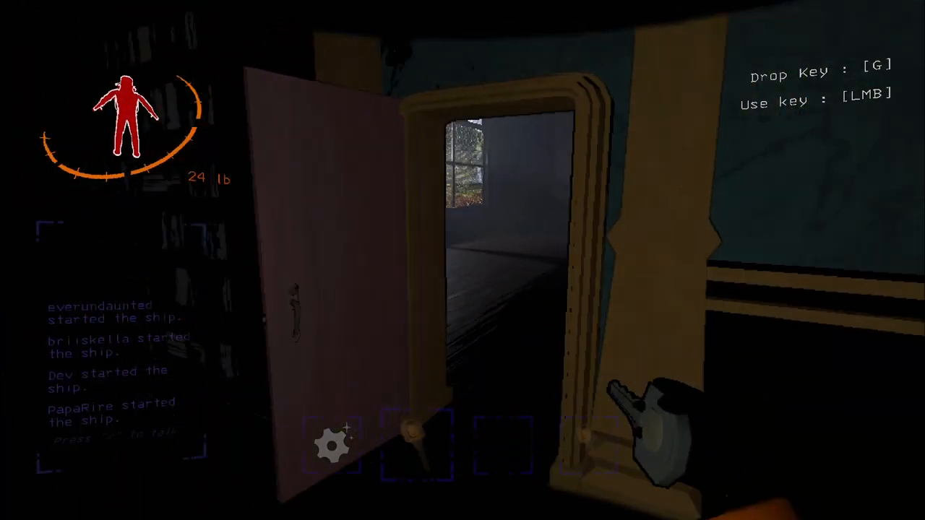